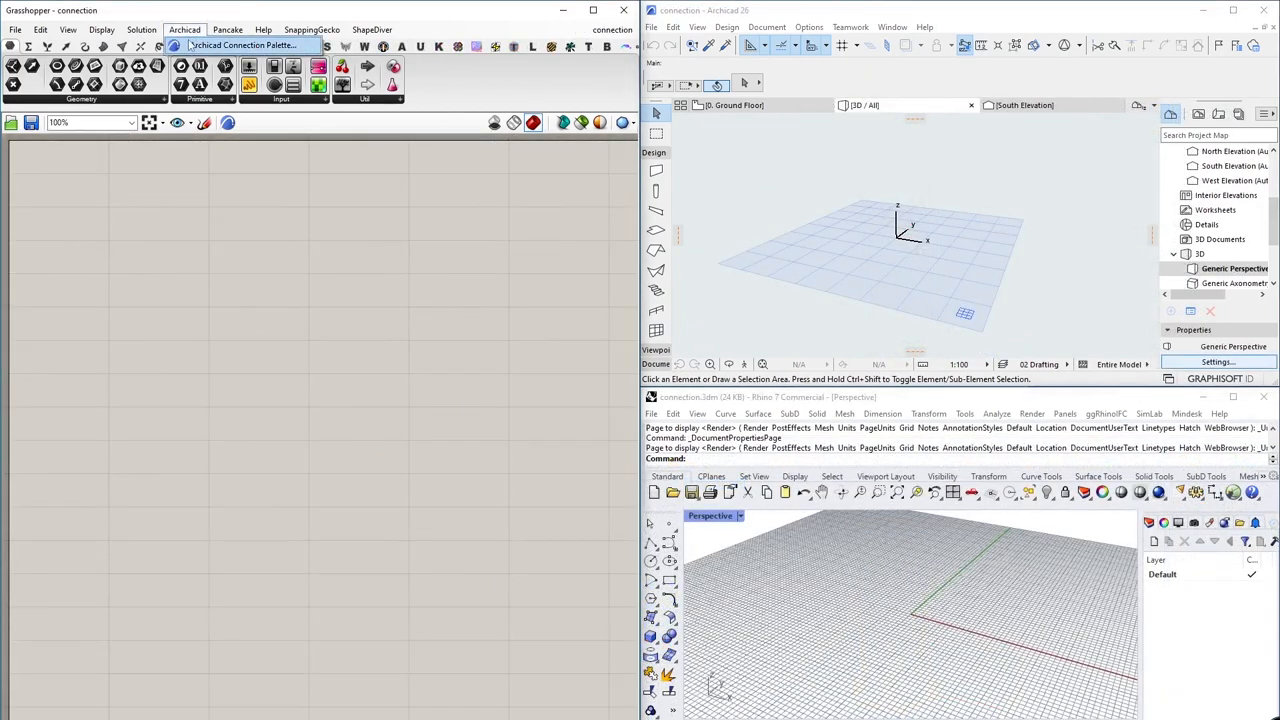
Bring up the Archicad Connection palette from the Archicad menu, showing no connection yet.
left_click(248, 46)
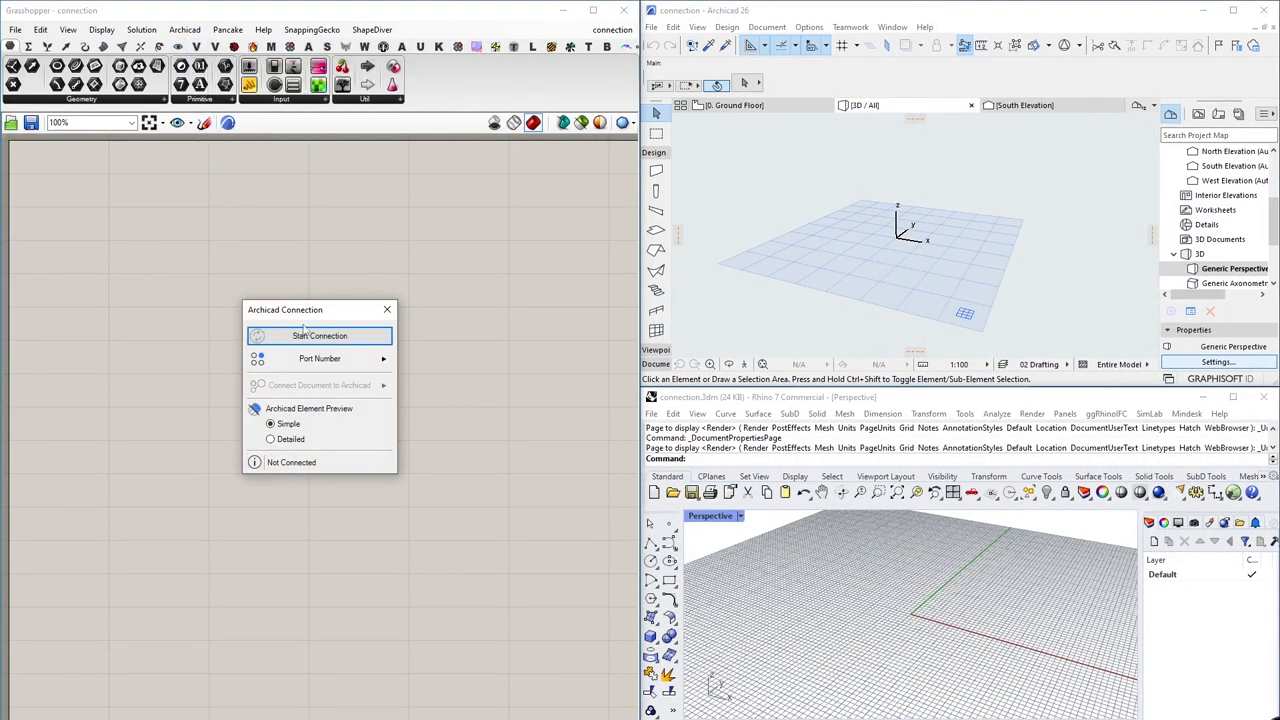
left_click(320, 336)
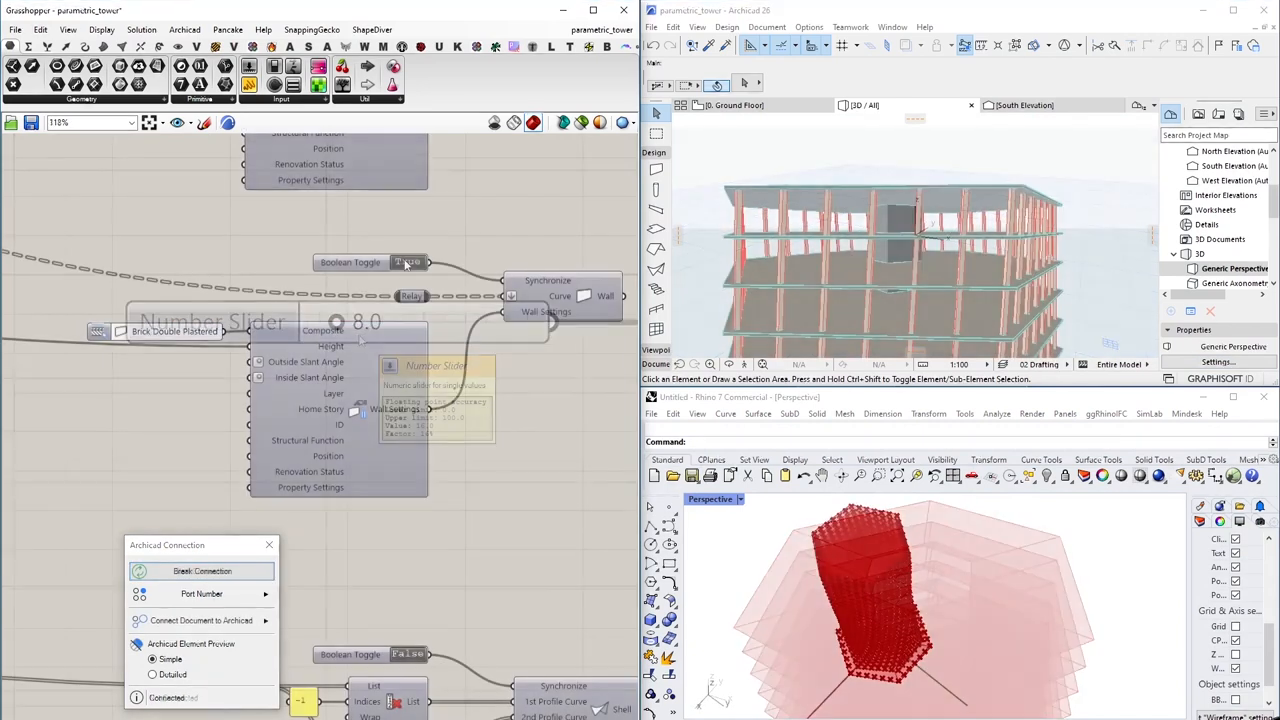
Start the live connection so the parametric_tower definition generates the tower in Archicad.
left_click(408, 262)
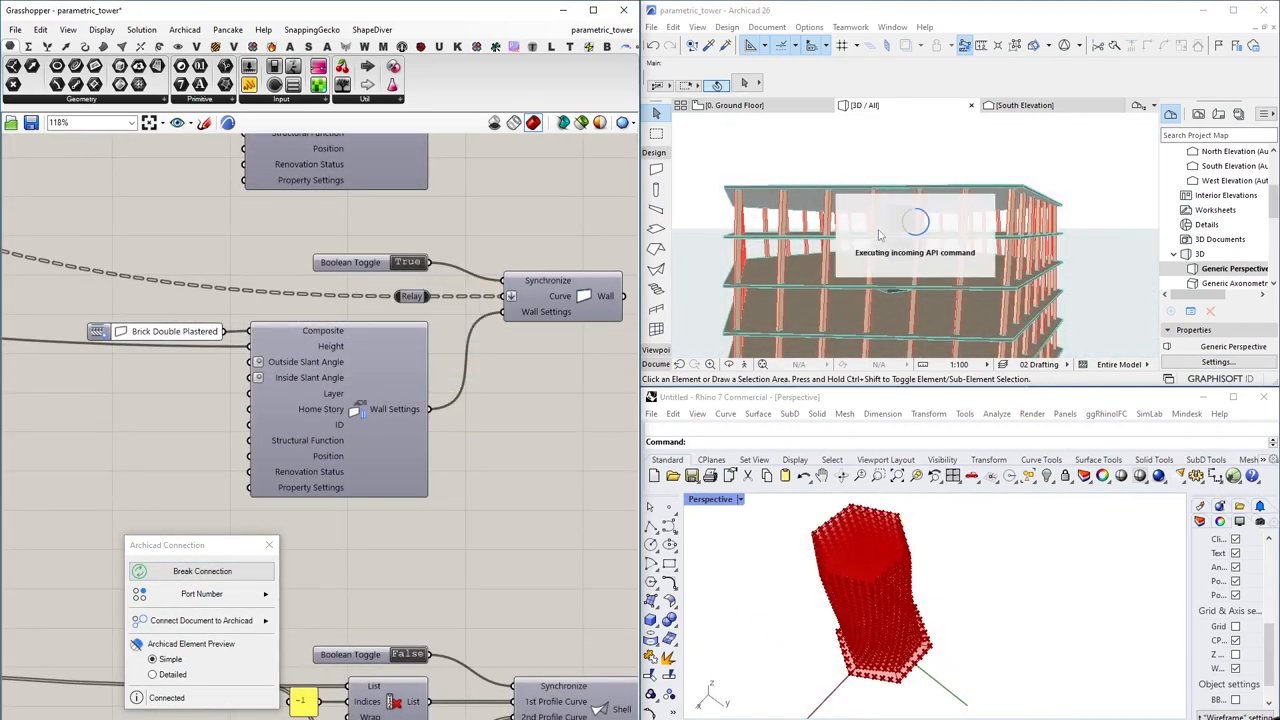